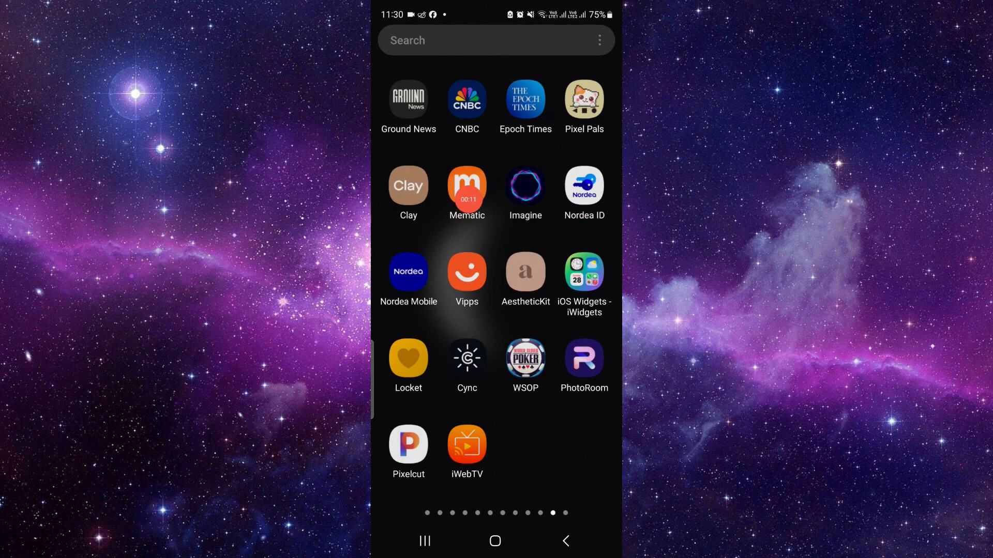
Step: Launch the content-creation app, start its onboarding, then return to the home screen
left_click(407, 184)
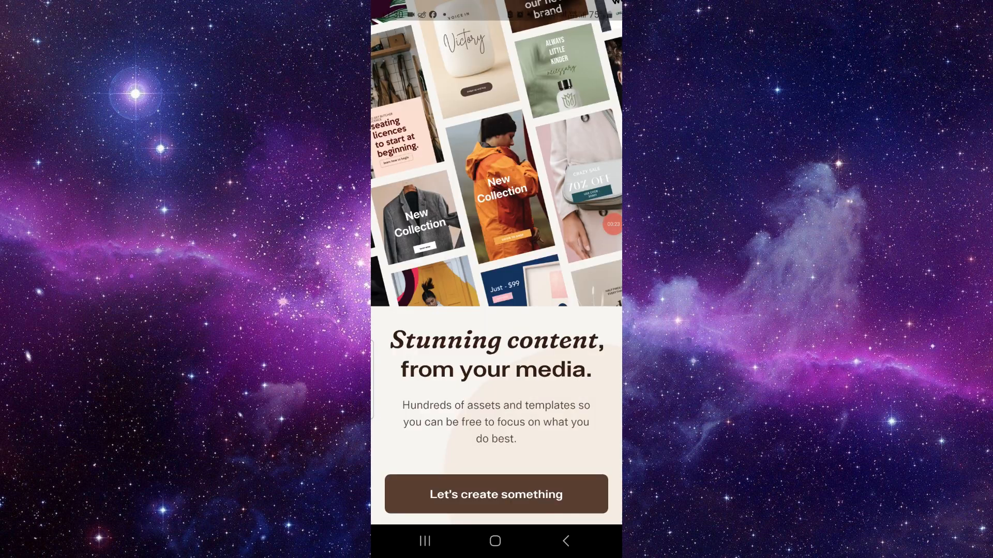
left_click(496, 494)
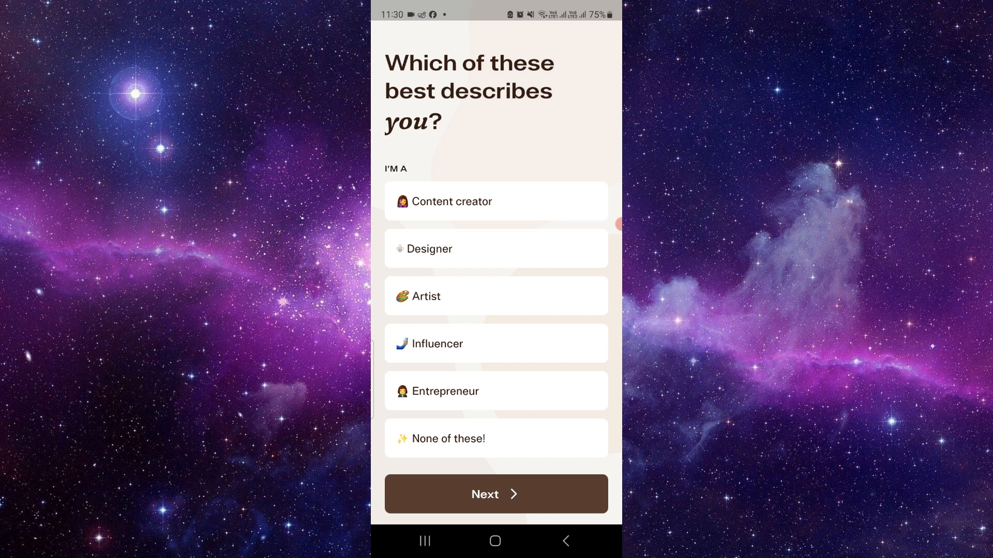
left_click(496, 541)
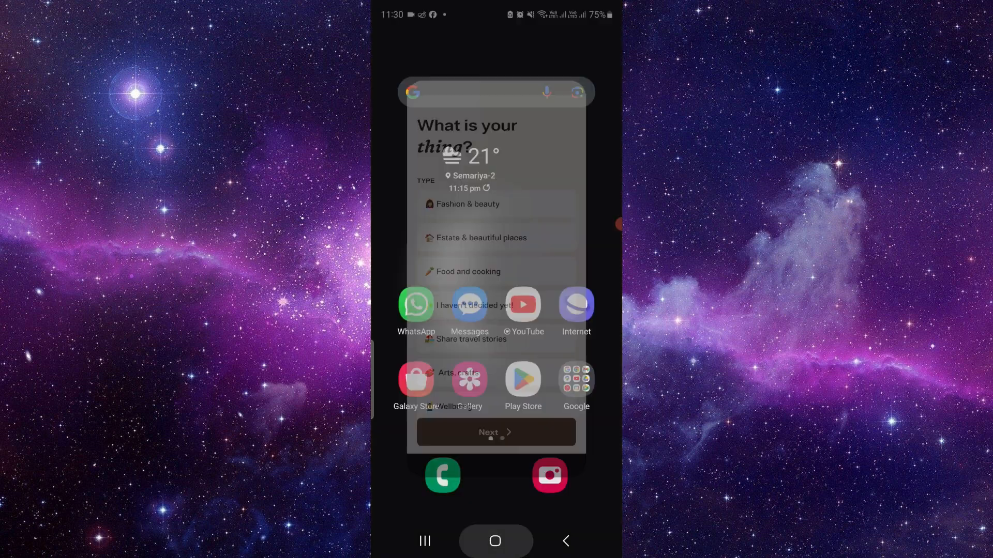
Step: Launch the Play Store and bring up the account menu from the profile avatar
left_click(521, 381)
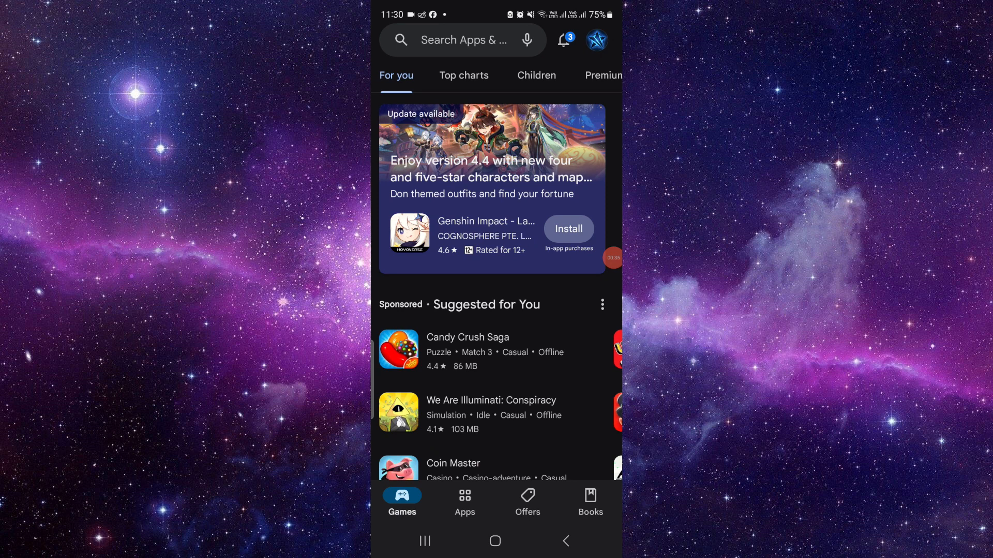
left_click(595, 40)
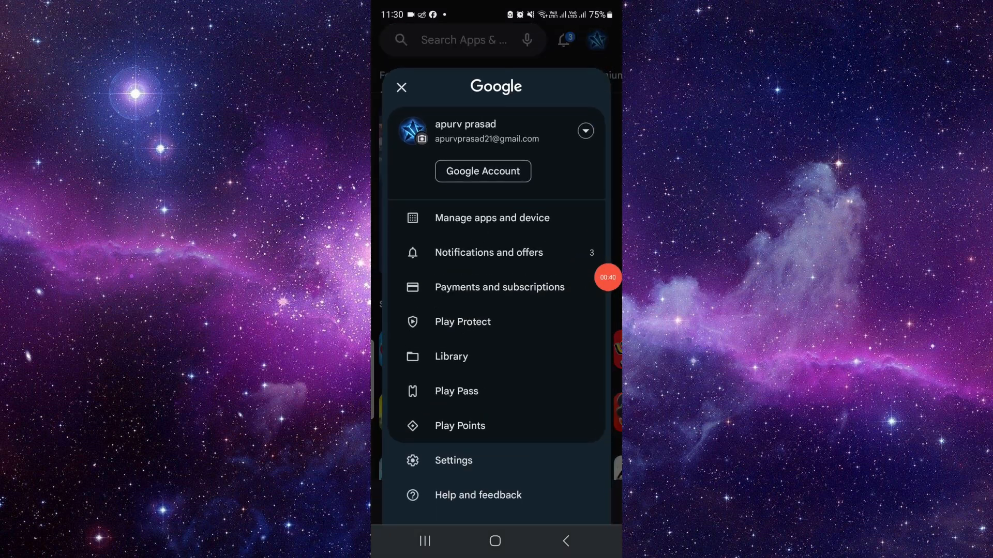
Step: Go to Payments and subscriptions > Subscriptions and start removing the expired Canva Pro entry
left_click(499, 286)
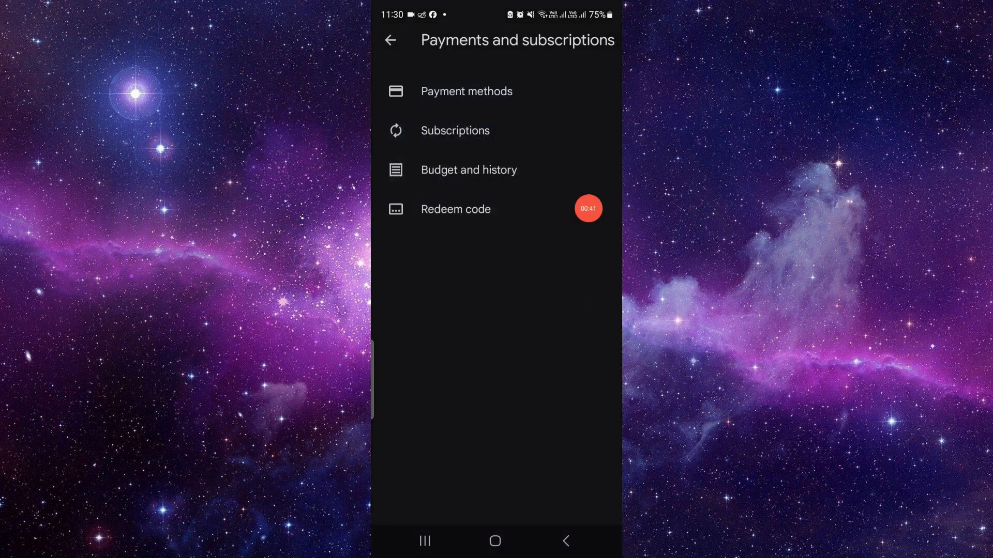
left_click(455, 130)
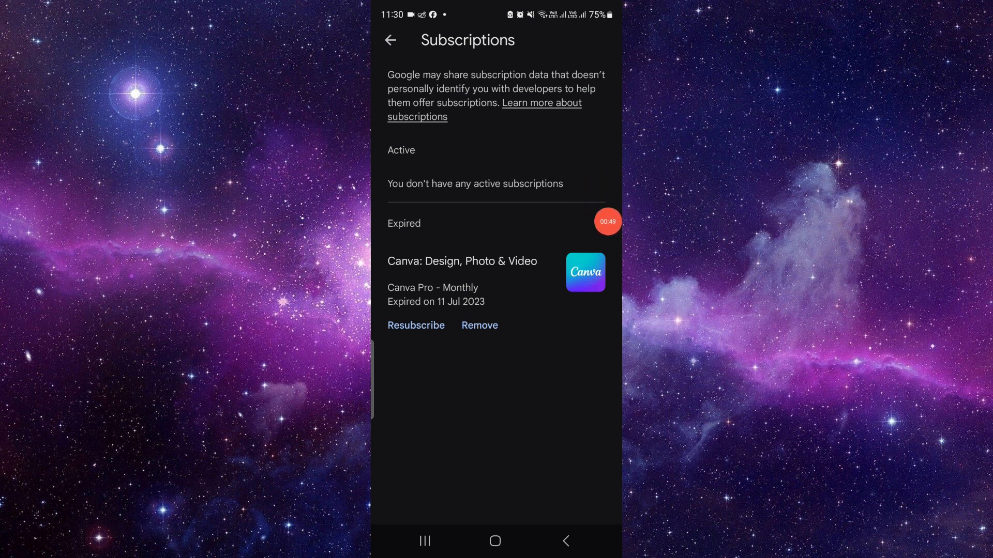
left_click(479, 325)
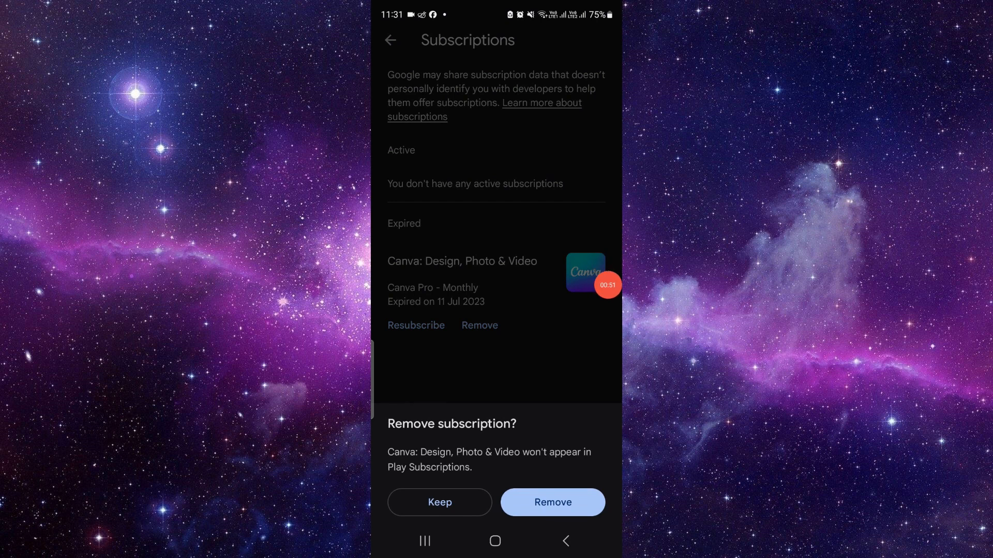